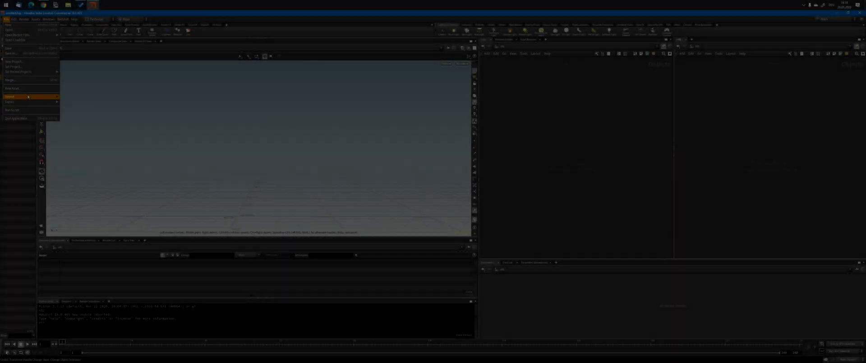
# Step: Import the DAZ character as a Filmbox FBX with the default import options
pyautogui.click(9, 96)
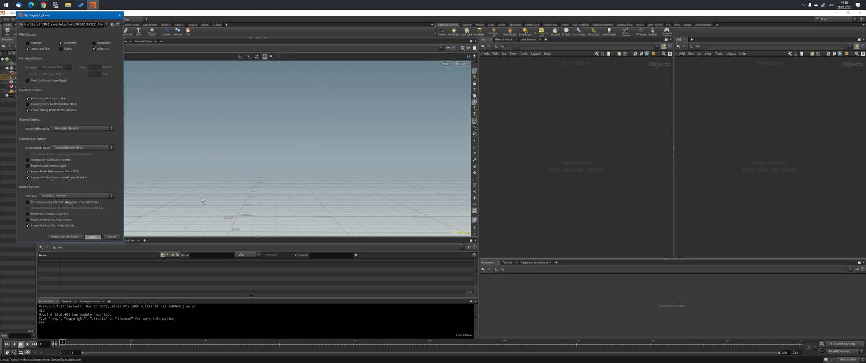
pyautogui.click(93, 237)
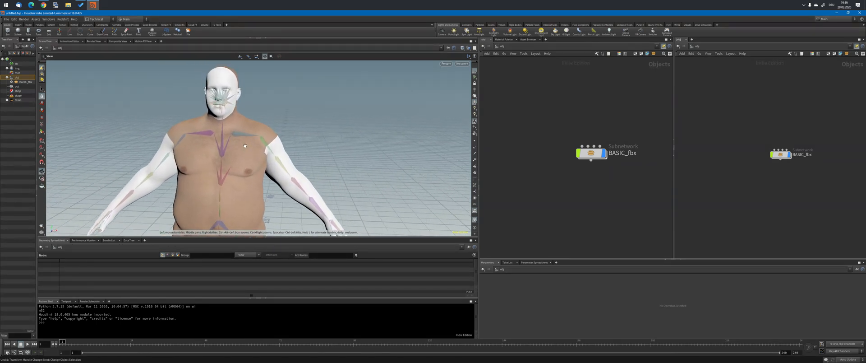
# Step: Open the BASIC_fbx subnetwork to inspect the body mesh's deform network
pyautogui.doubleClick(590, 153)
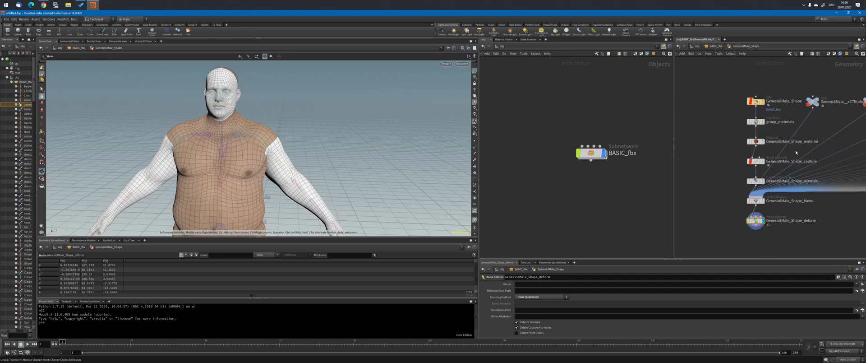
pyautogui.moveTo(507, 135)
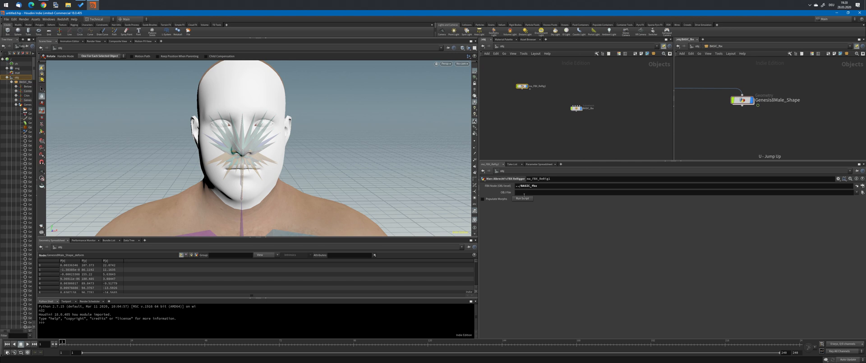
# Step: Run the rigger script on BASIC_fbx and inspect its new morph sliders
pyautogui.click(483, 199)
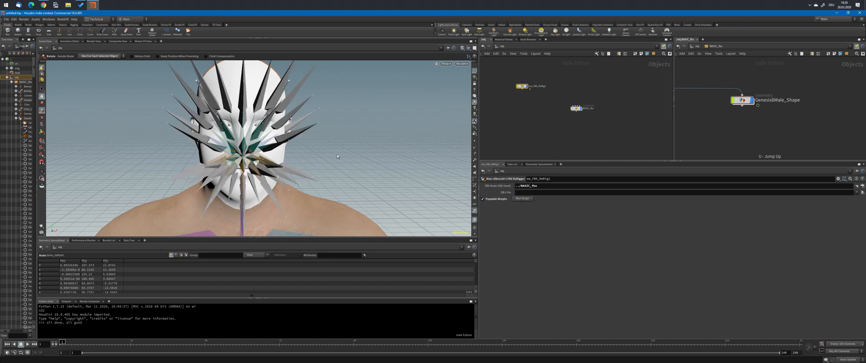
pyautogui.click(577, 108)
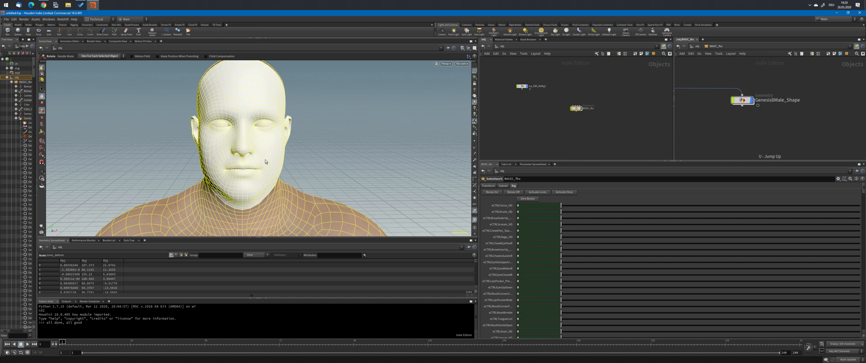
pyautogui.moveTo(561, 220)
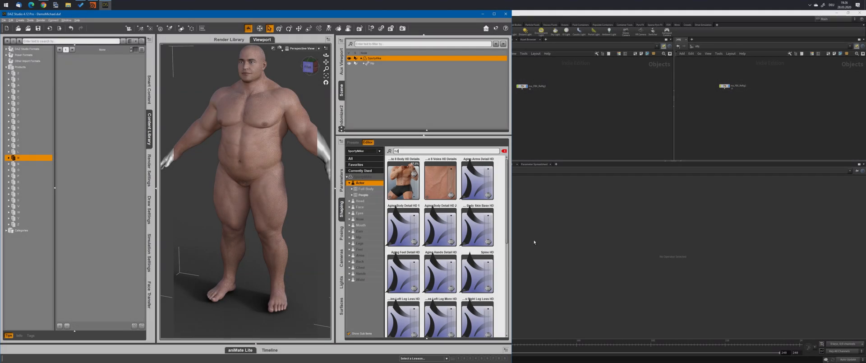
# Step: Browse the Face and People HD morph categories, then begin the FBX export
pyautogui.scroll(-3)
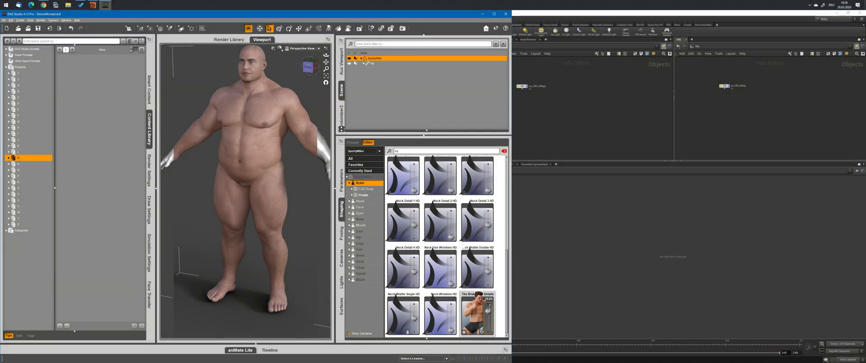
pyautogui.click(359, 207)
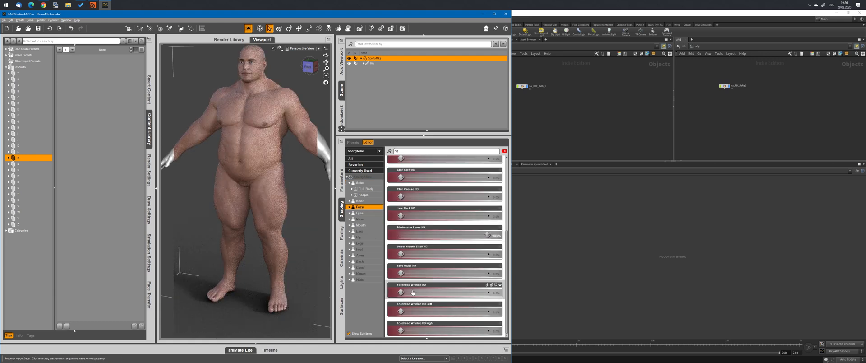
pyautogui.click(364, 195)
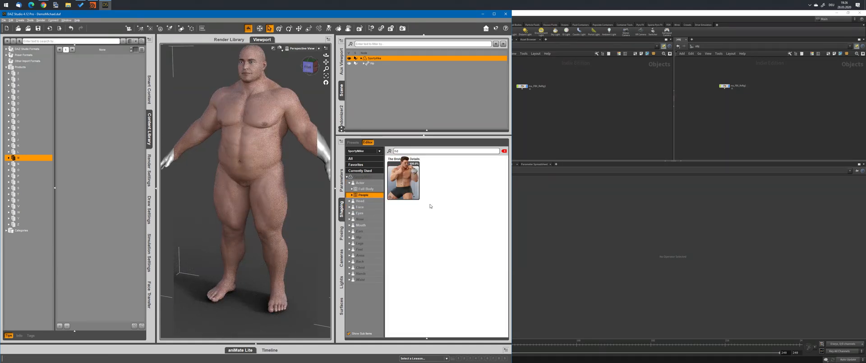
pyautogui.click(364, 188)
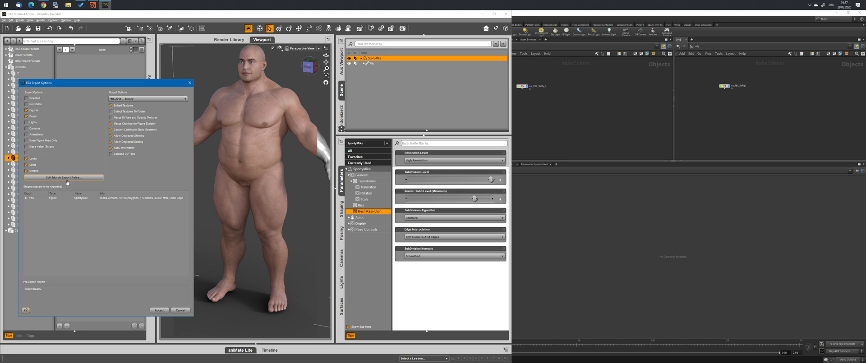
# Step: Accept the FBX Export Options to export the SportyMike figure
pyautogui.click(26, 200)
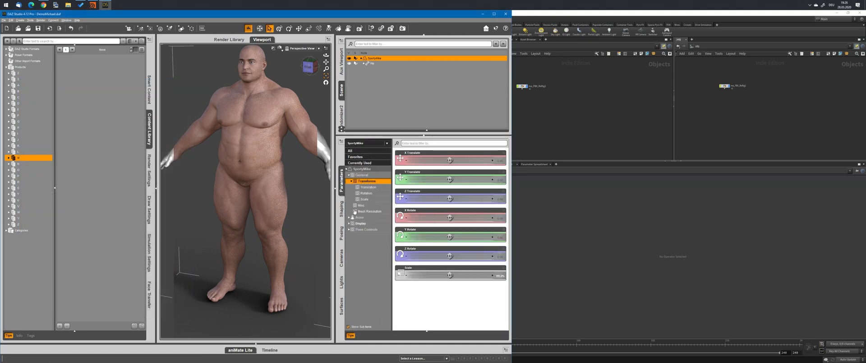
# Step: Set the figure's Mesh Resolution edge interpolation to Soft Corners And Edges
pyautogui.click(350, 150)
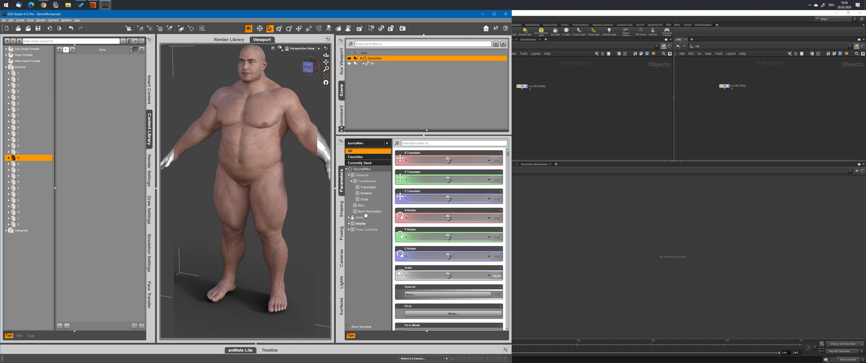
pyautogui.click(369, 211)
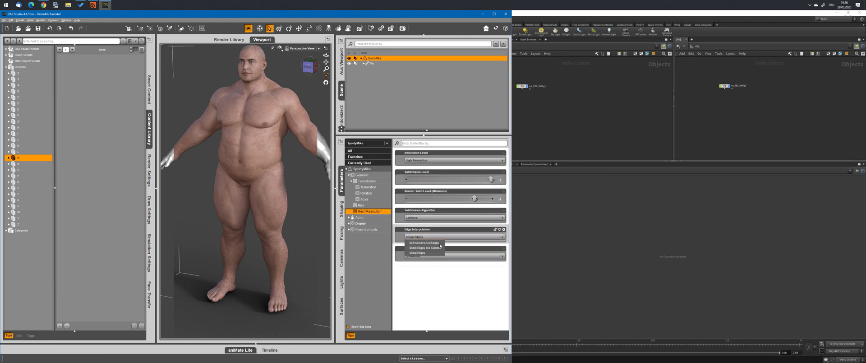
pyautogui.click(424, 242)
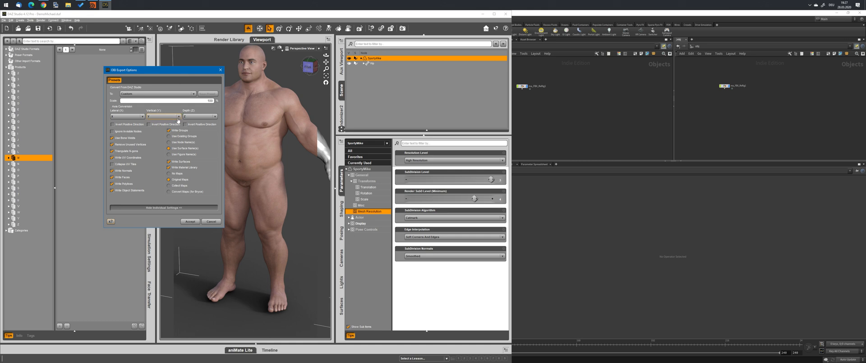
pyautogui.moveTo(220, 176)
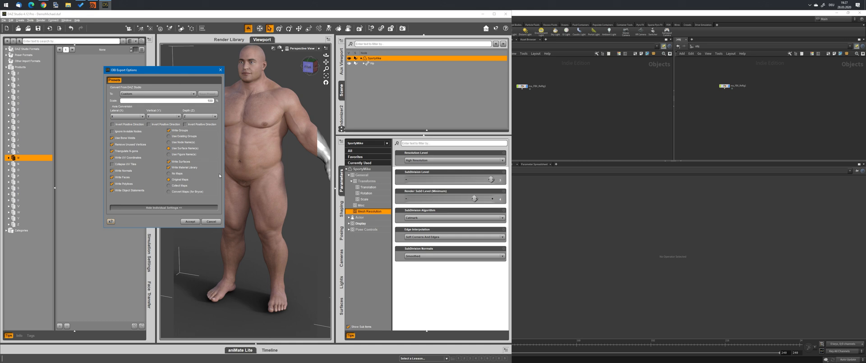
# Step: Adjust the OBJ Export Options and accept them to write the SportyMike OBJ
pyautogui.click(169, 167)
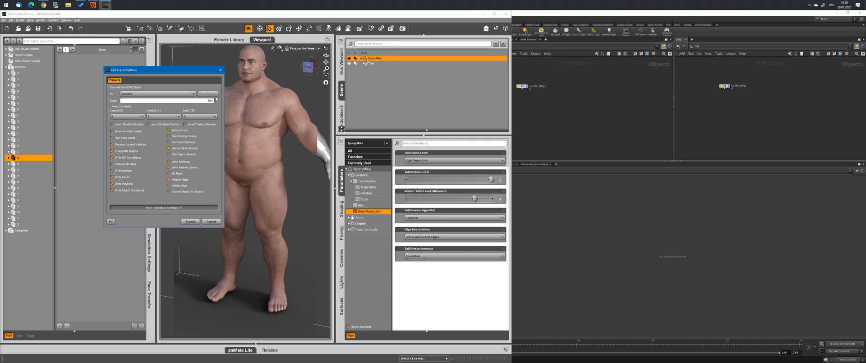
pyautogui.click(189, 221)
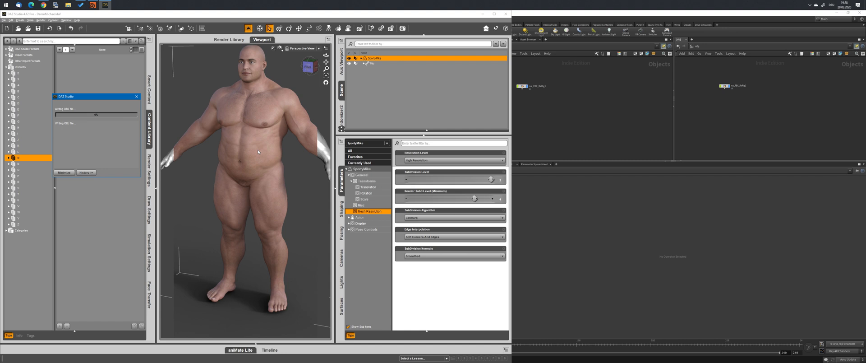
pyautogui.moveTo(279, 141)
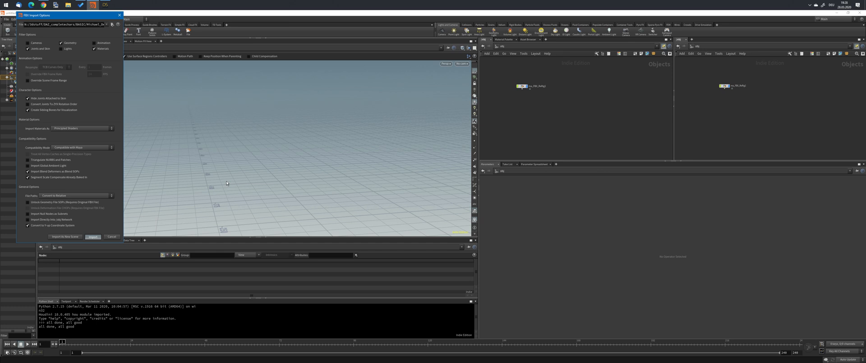
# Step: Import Michael_Demo_fbx and pick the exported OBJ as the rigger's HD mesh
pyautogui.click(93, 237)
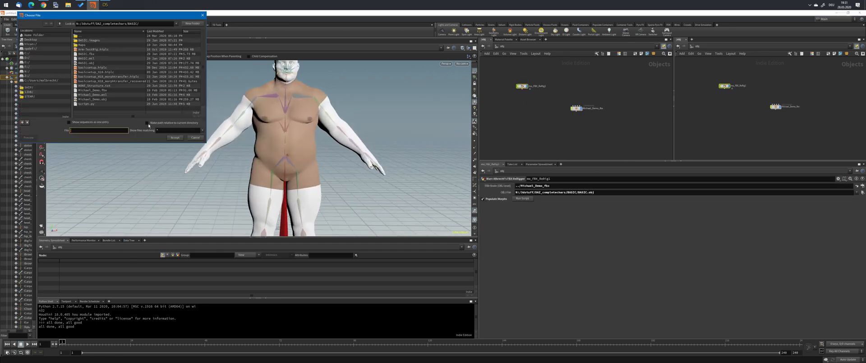
pyautogui.click(174, 138)
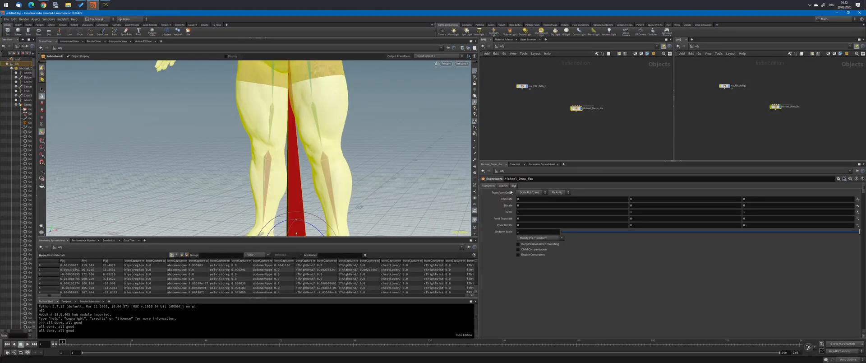
# Step: Check Michael_Demo_fbx's morph sliders, then run the rigger script on it
pyautogui.click(513, 185)
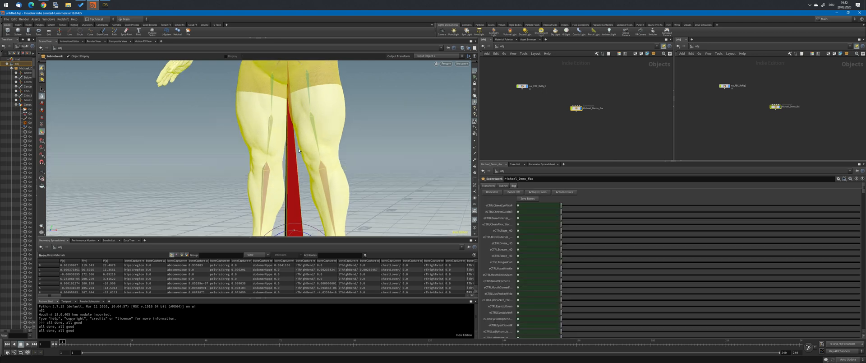
pyautogui.moveTo(298, 149); pyautogui.dragTo(392, 160)
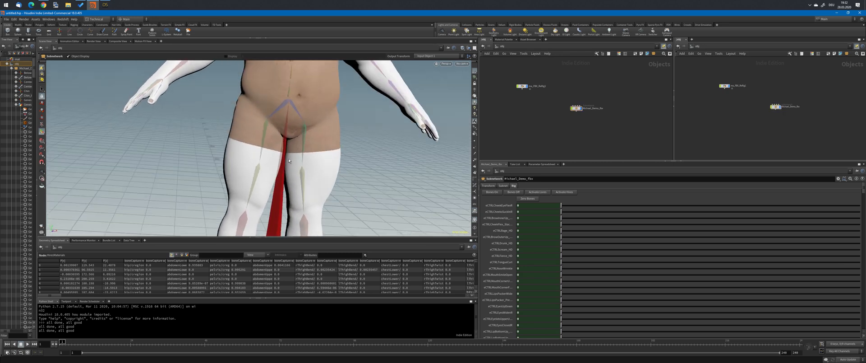
pyautogui.click(564, 191)
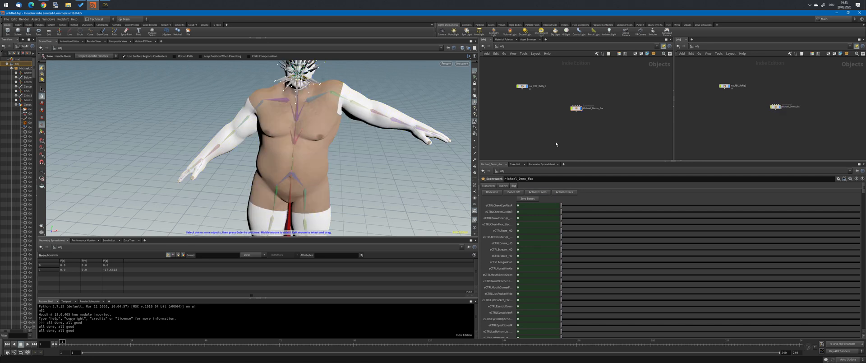
pyautogui.moveTo(368, 159)
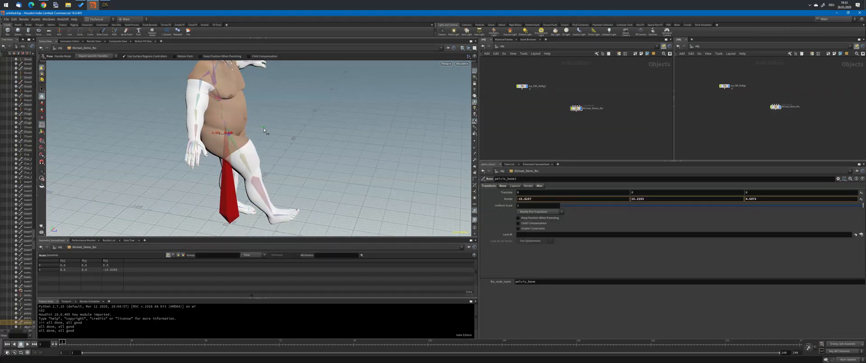
# Step: Rotate the pelvis to tilt the body and the thigh to bend the leg
pyautogui.moveTo(226, 133); pyautogui.dragTo(256, 136)
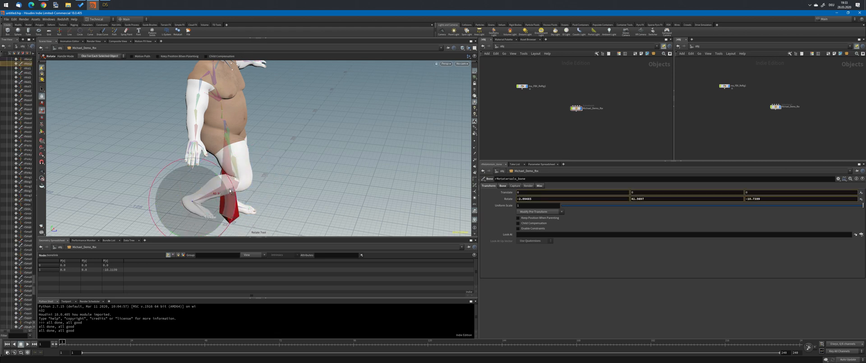
pyautogui.moveTo(229, 190); pyautogui.dragTo(221, 210)
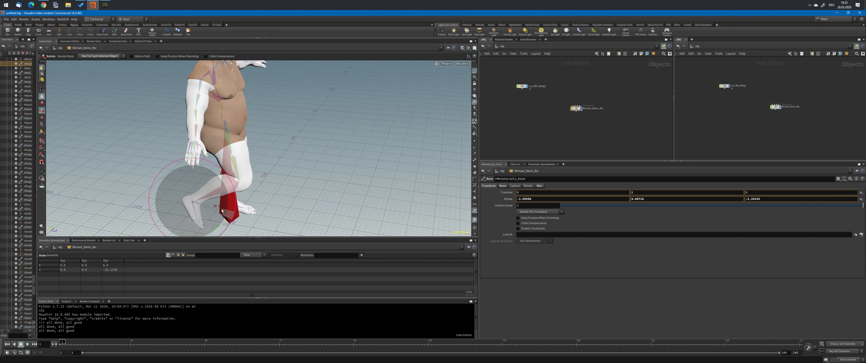